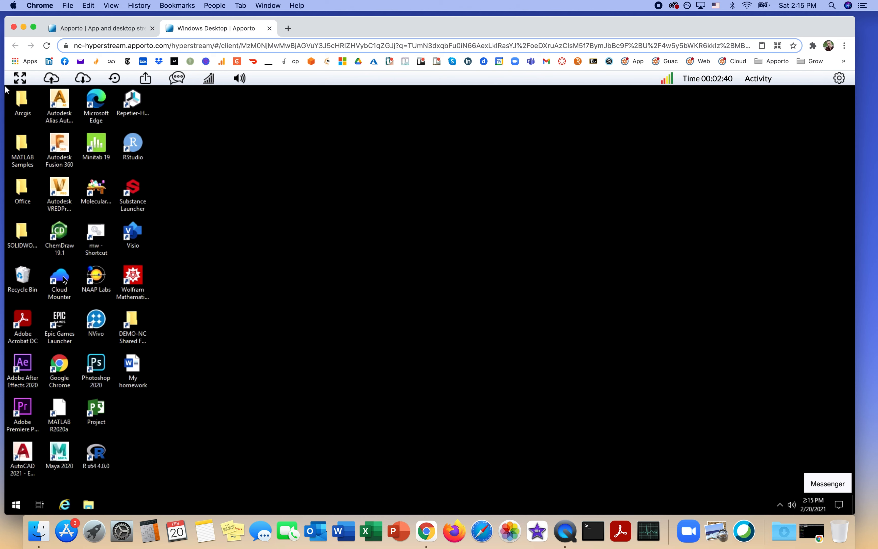
Step: Launch Cloud Mounter from the desktop and begin a new Google Drive connection
double_click(59, 278)
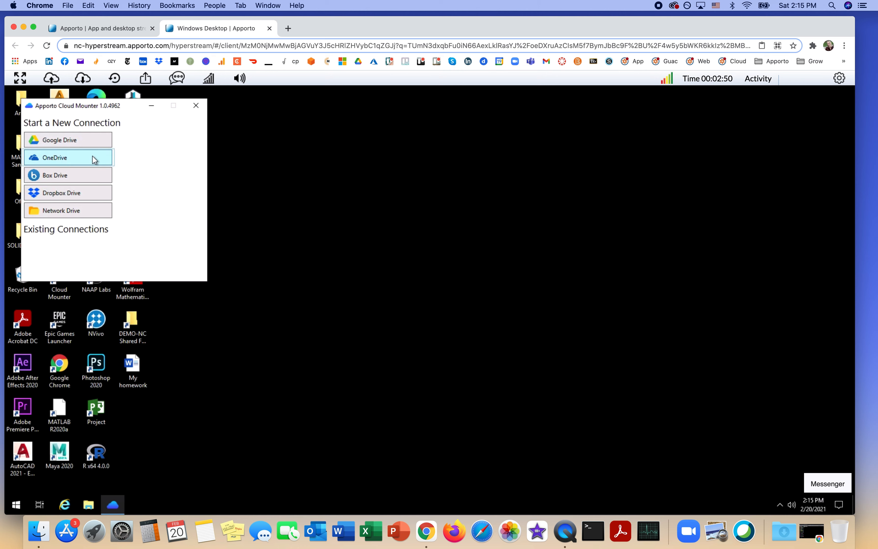
mouse_move(96, 210)
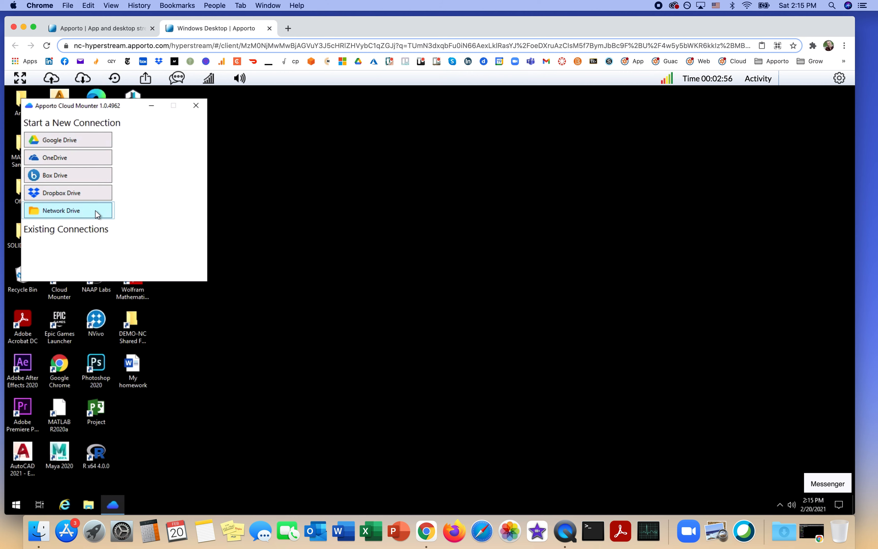
click(66, 140)
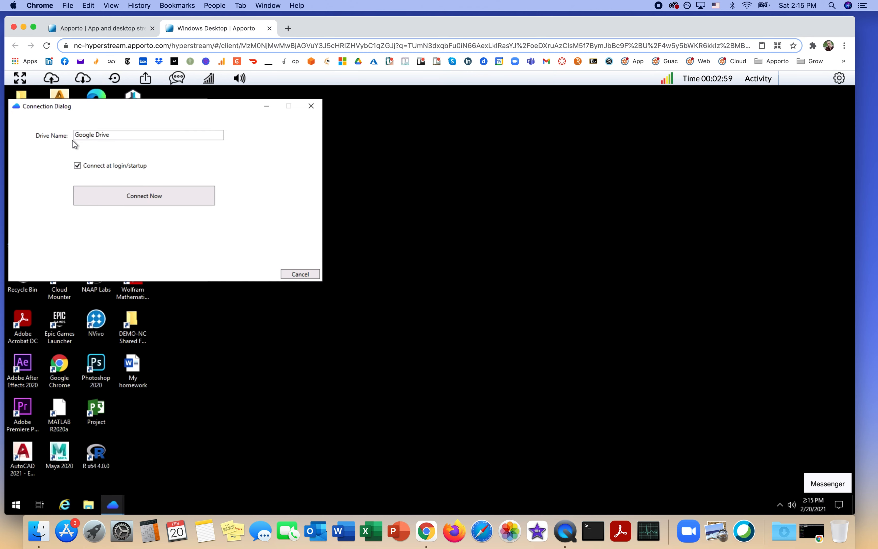
click(144, 195)
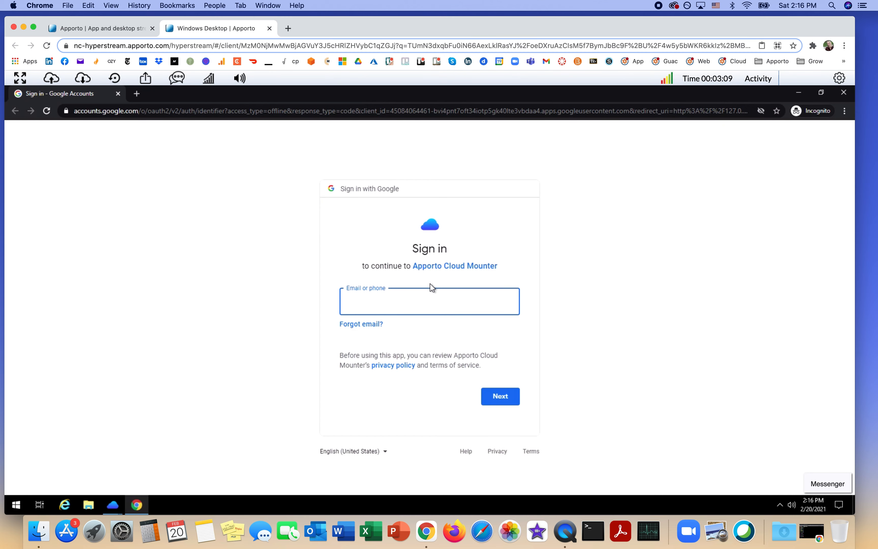
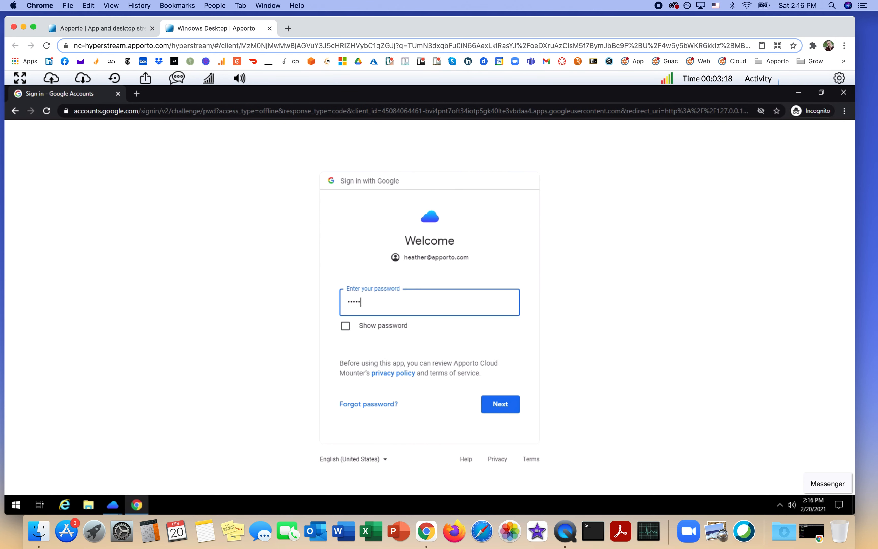
Step: Submit the password and allow the mounter access to the Google Drive files
click(499, 404)
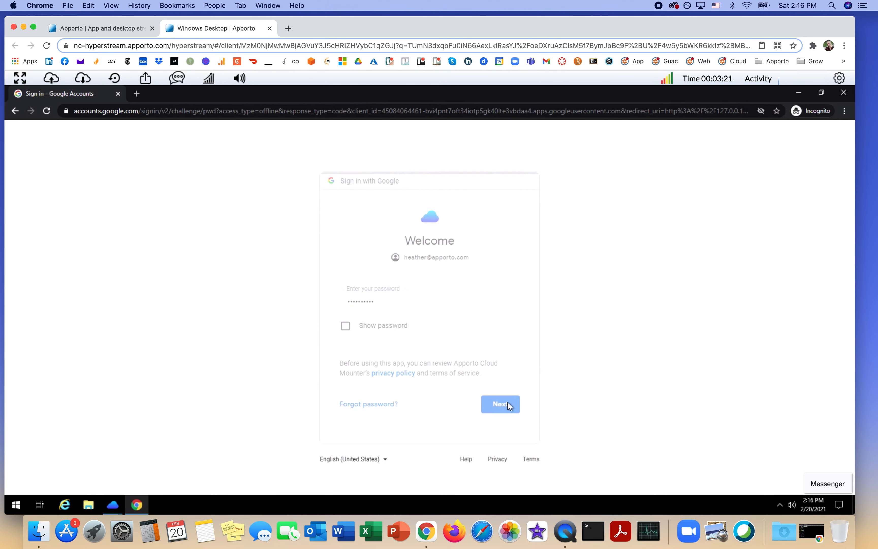
click(499, 404)
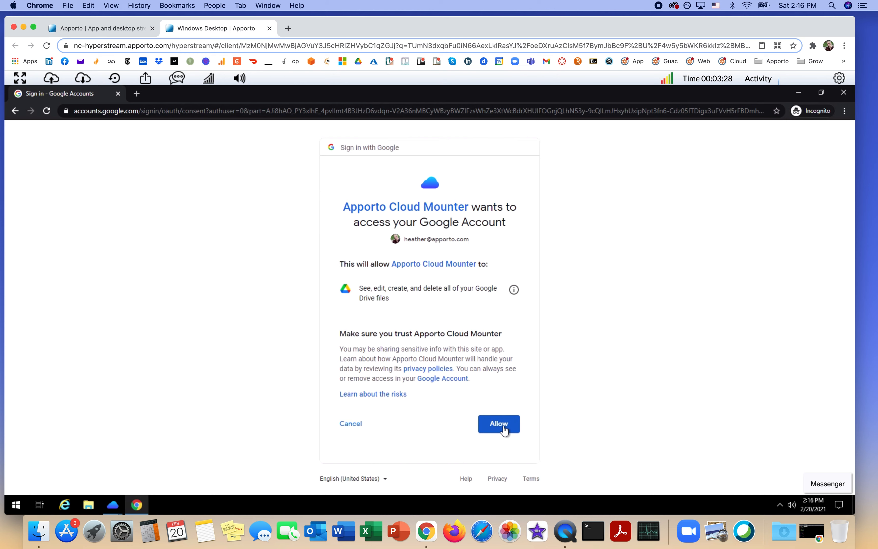
click(498, 424)
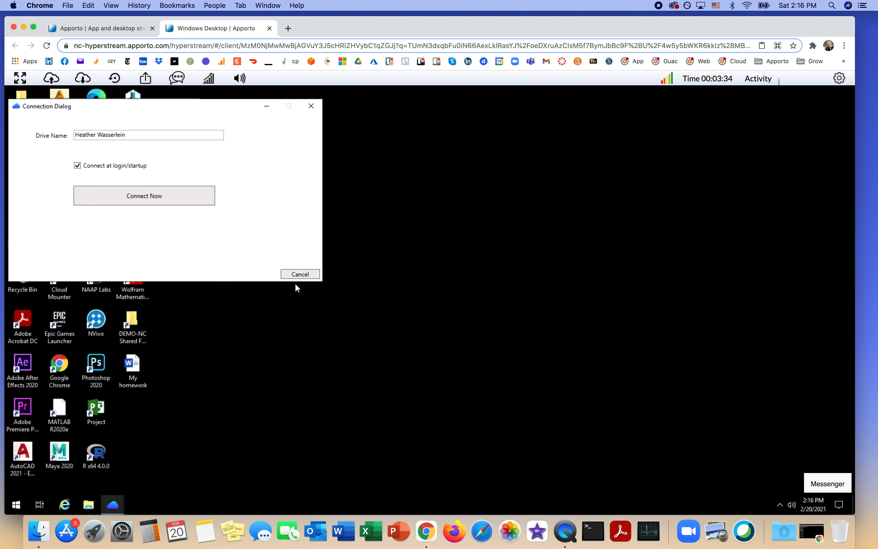
Step: Mount the drive as G:, copy Paris from A Test > Art to the desktop, accepting the security warning
click(144, 196)
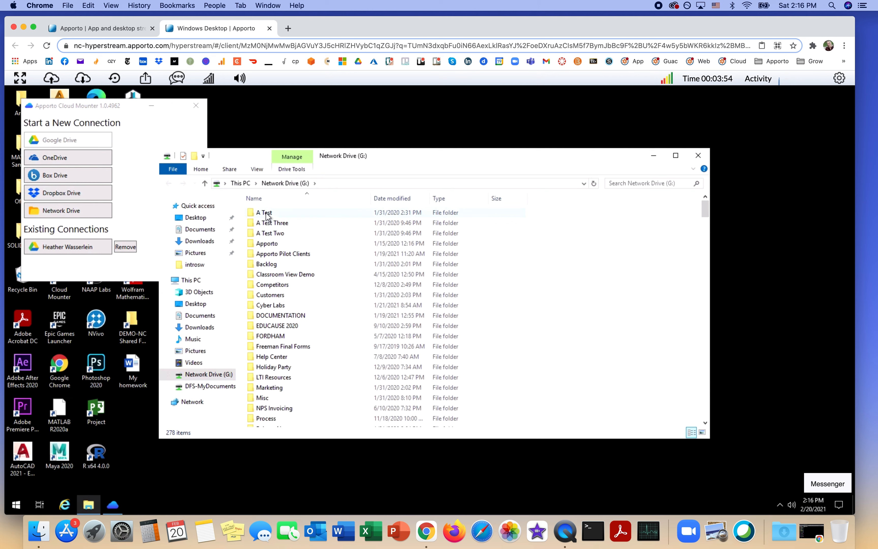
double_click(263, 212)
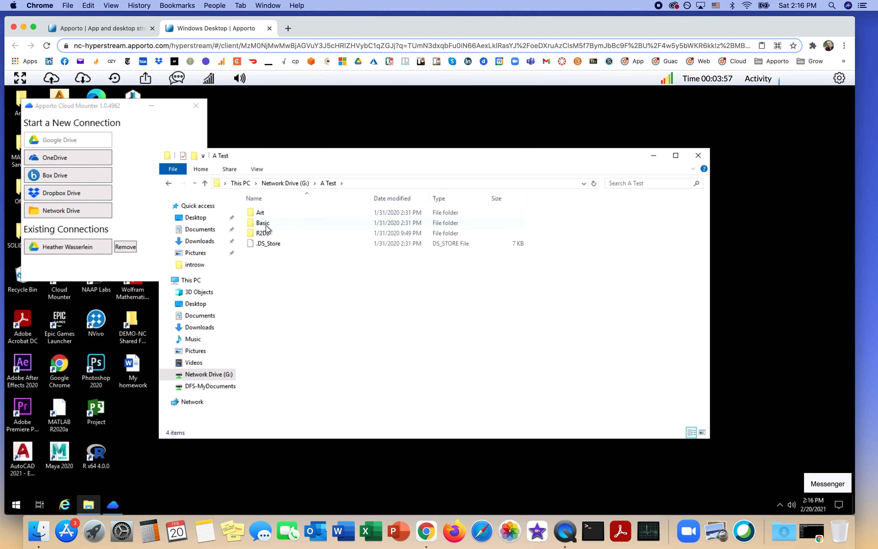
double_click(259, 212)
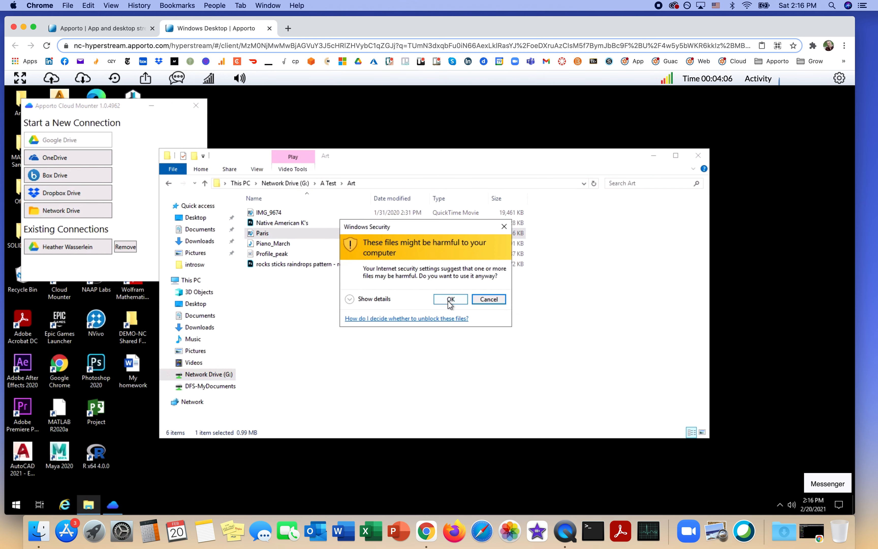
click(450, 298)
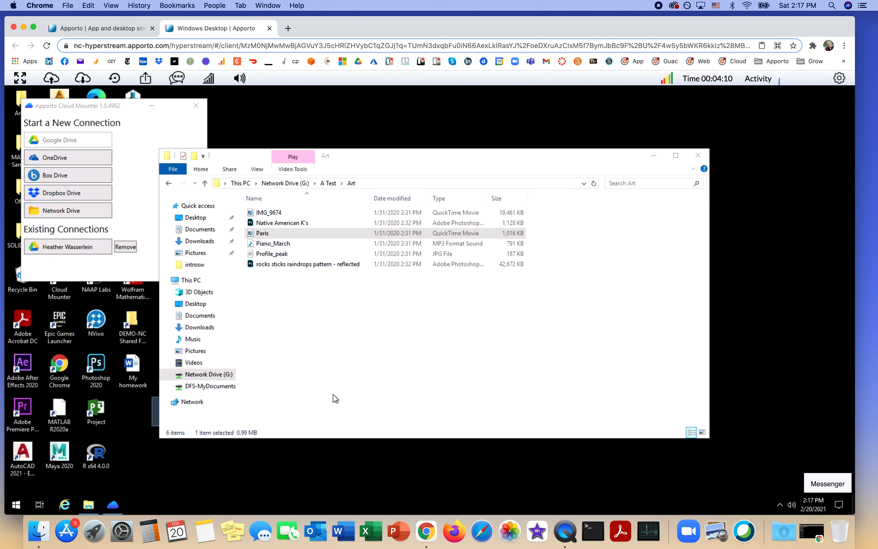
Step: Close the drive's folder window and start a fresh File Explorer window
click(698, 155)
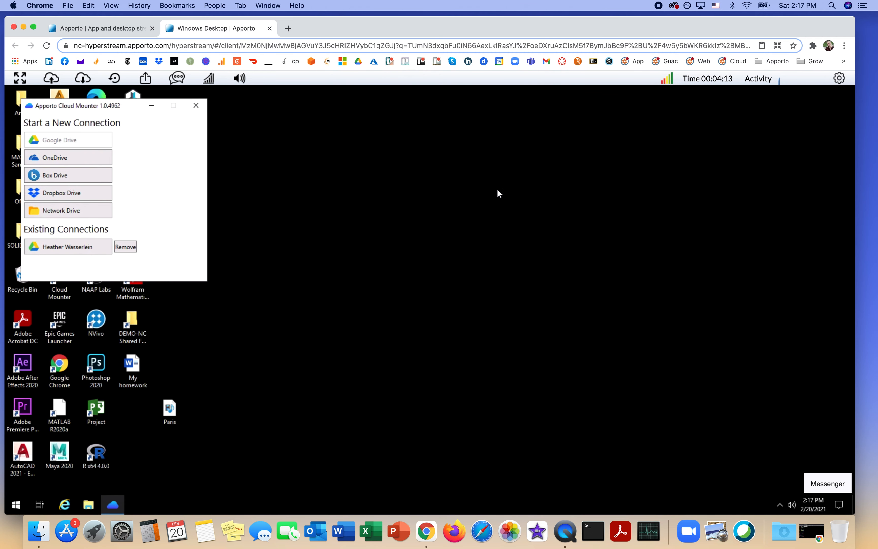
click(196, 105)
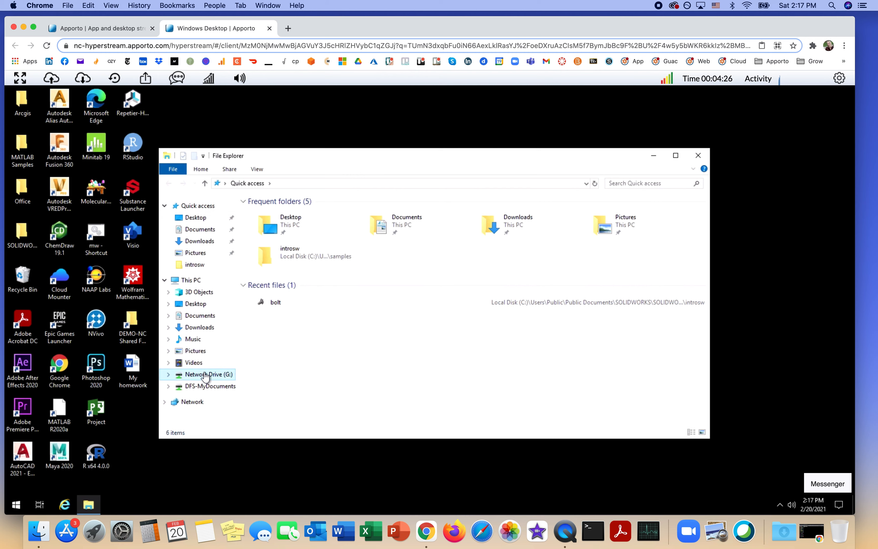
Step: Select Network Drive (G:) in the navigation pane to list the Google Drive folders
click(209, 374)
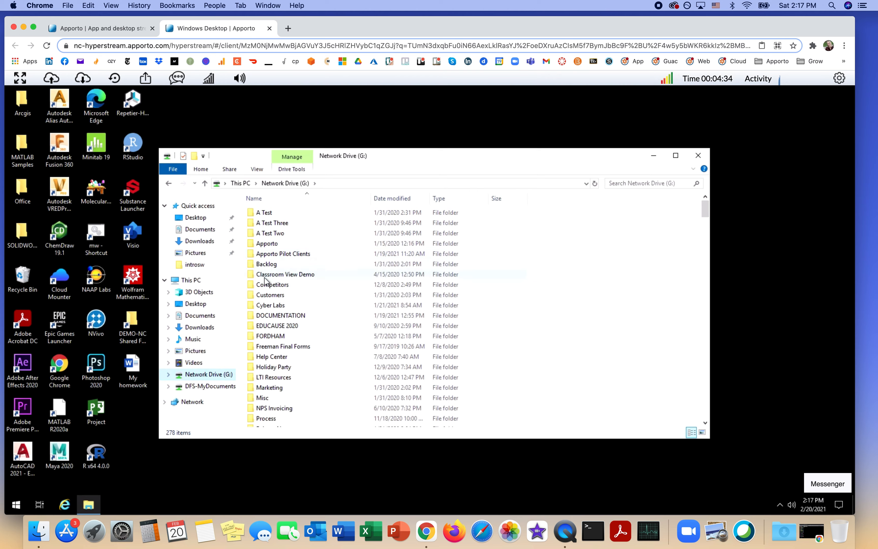
mouse_move(694, 163)
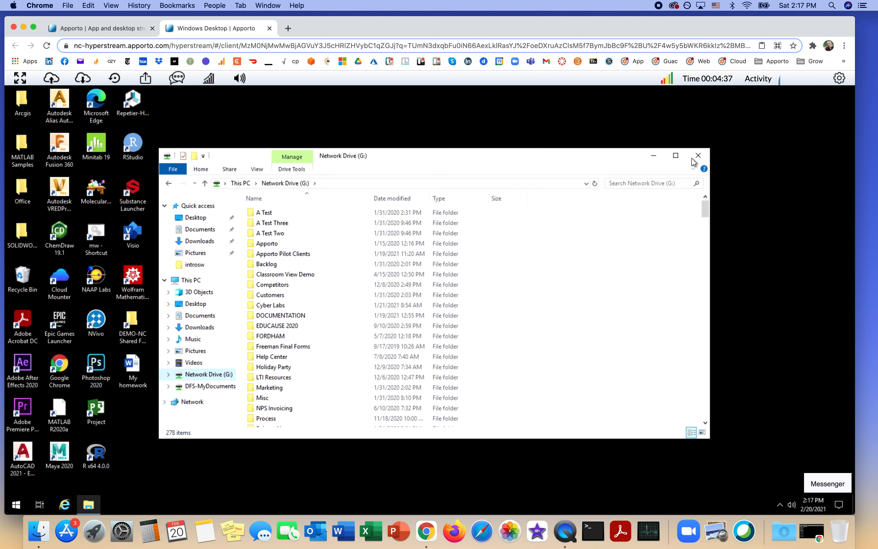